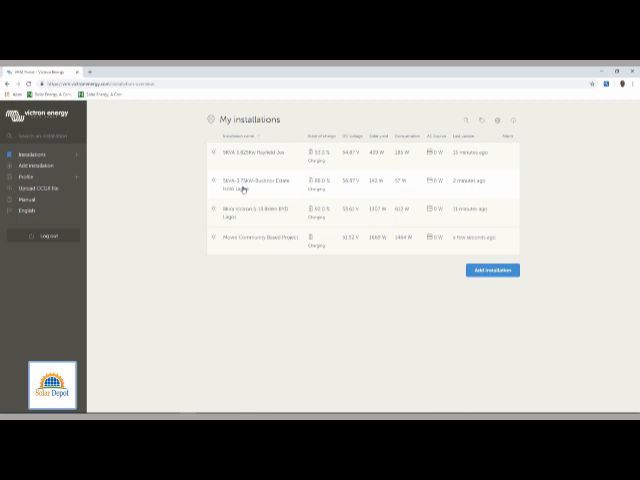
mouse_move(248, 230)
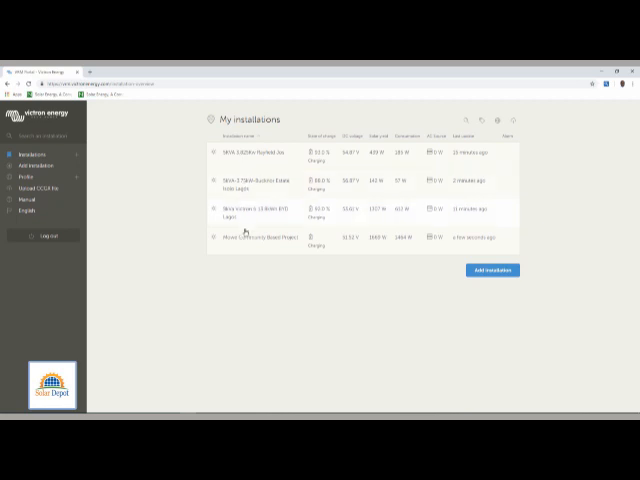
- Open the 5KVA 3.825Kw Rayfold Jos installation's dashboard from My installations
left_click(258, 152)
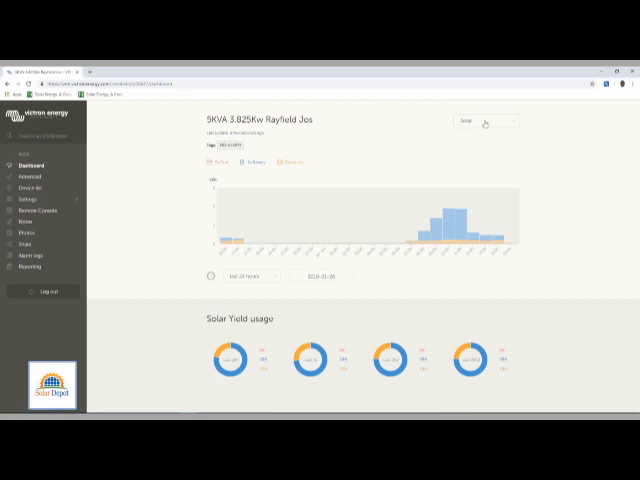
- Read the dashboard energy history chart, then move down to the live System status tiles
left_click(484, 122)
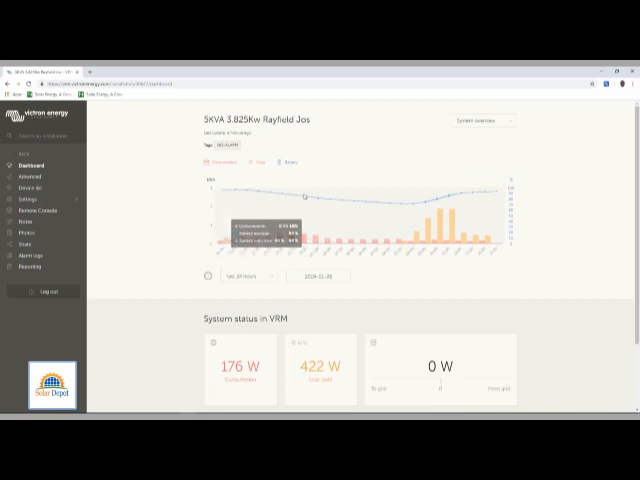
mouse_move(396, 204)
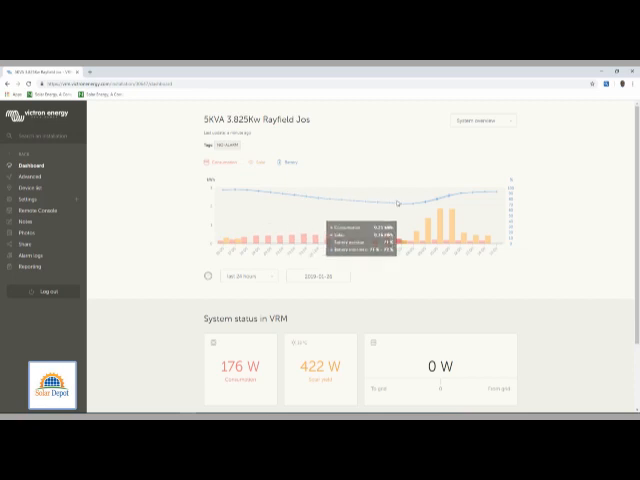
mouse_move(484, 202)
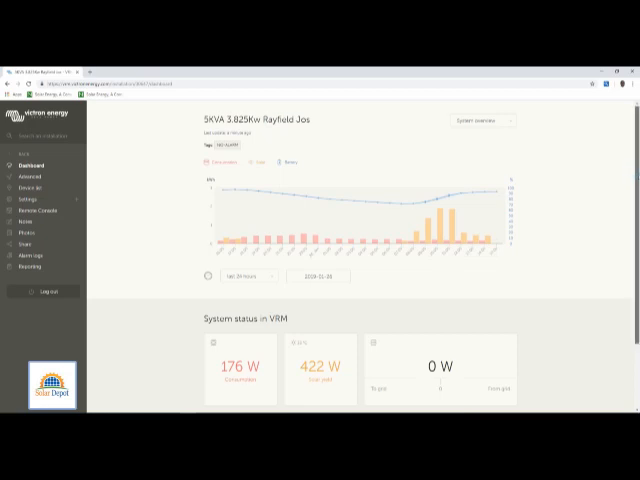
scroll("down", 3)
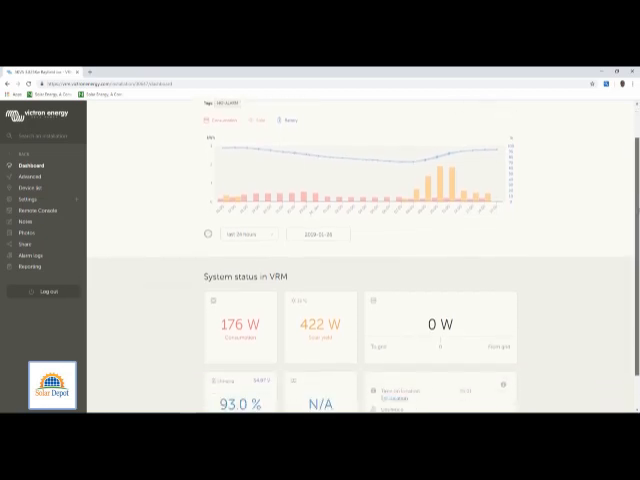
scroll("down", 3)
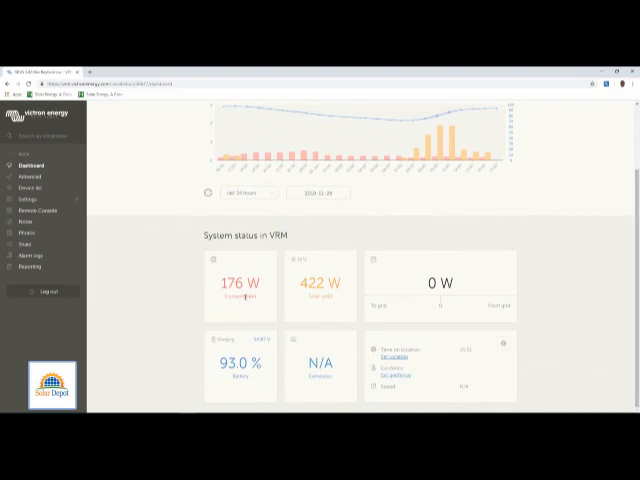
mouse_move(322, 302)
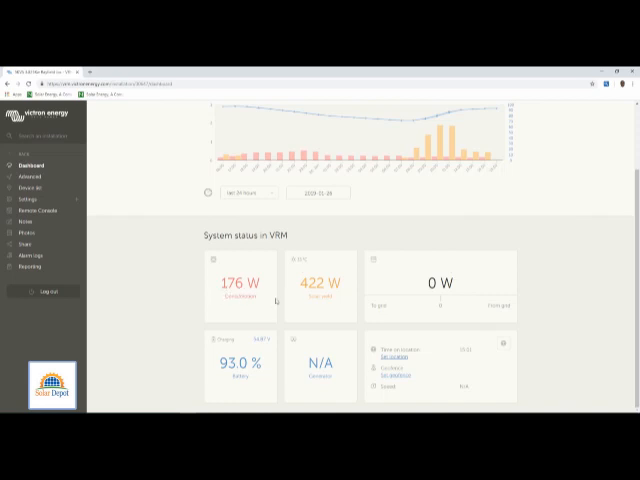
mouse_move(250, 384)
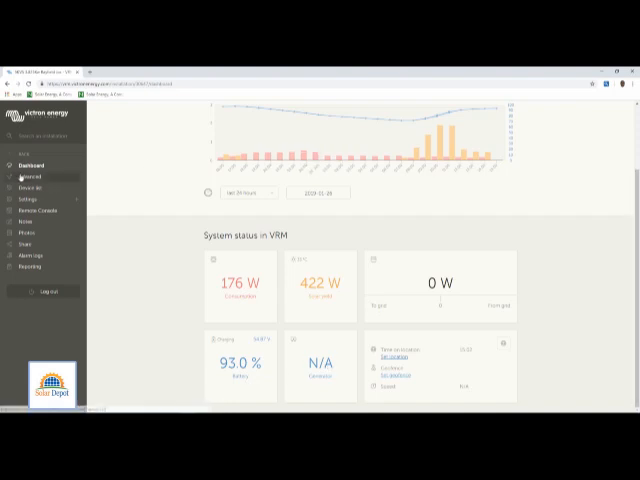
- Switch to the installation's Advanced charts and inspect the MPPT state timeline
left_click(32, 176)
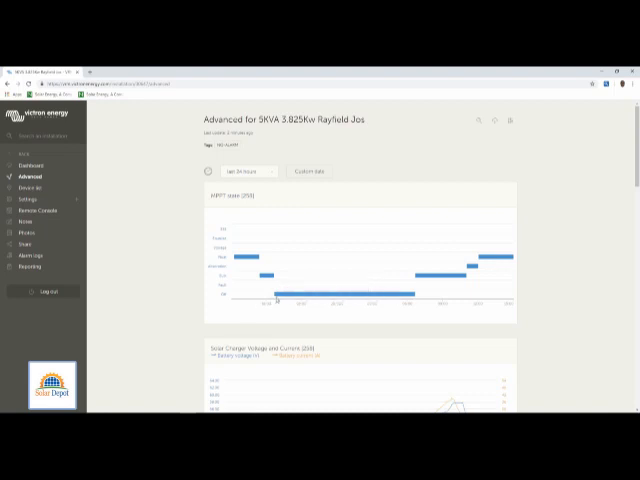
mouse_move(424, 296)
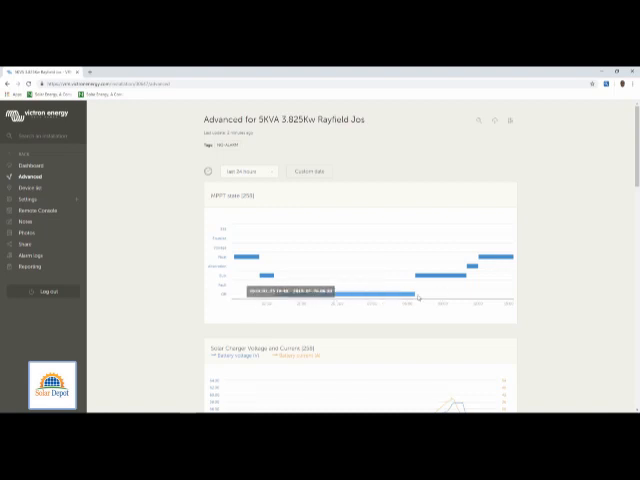
mouse_move(428, 296)
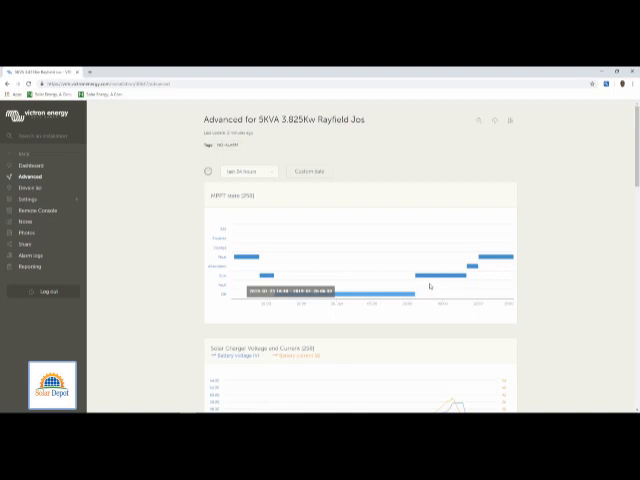
mouse_move(424, 284)
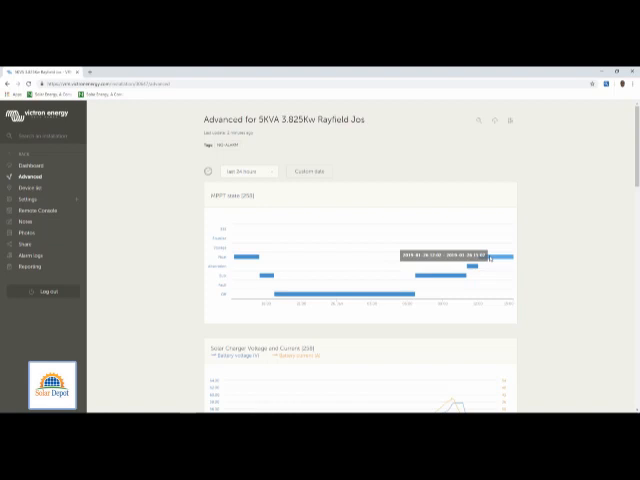
scroll("down", 3)
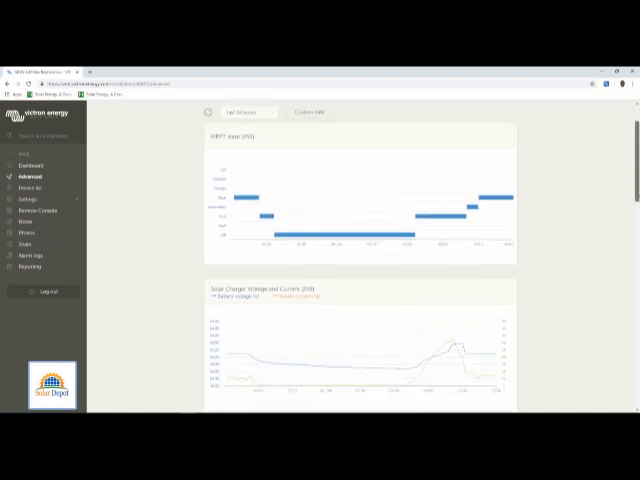
- Scroll through the solar charger voltage/current, battery SOC, VE.Bus state and PV power charts
scroll("down", 3)
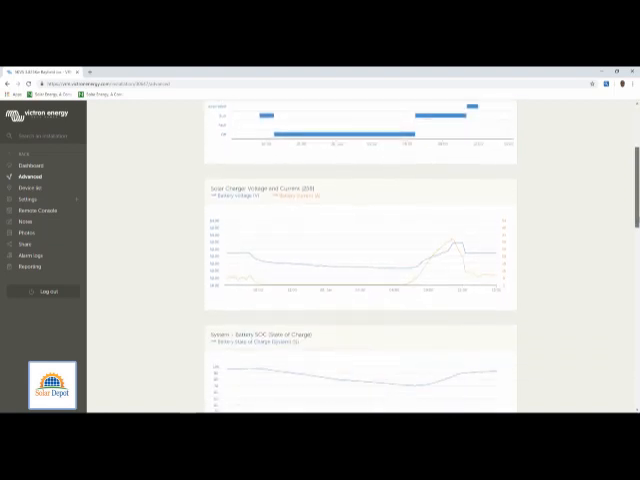
scroll("down", 3)
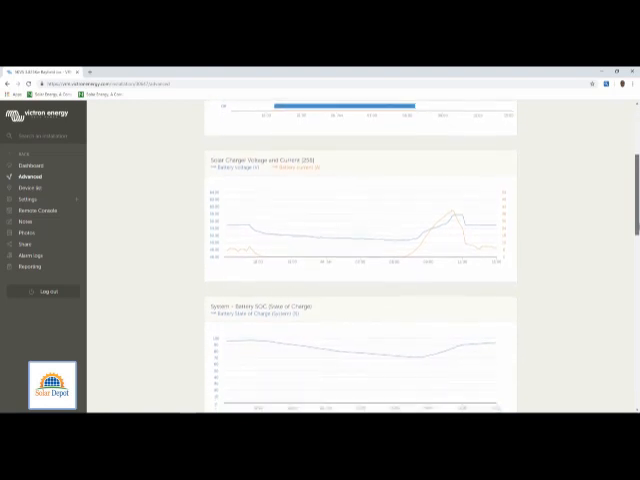
scroll("down", 3)
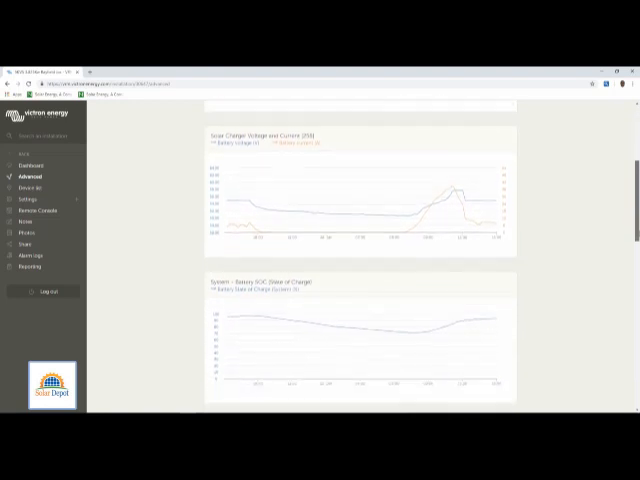
scroll("down", 3)
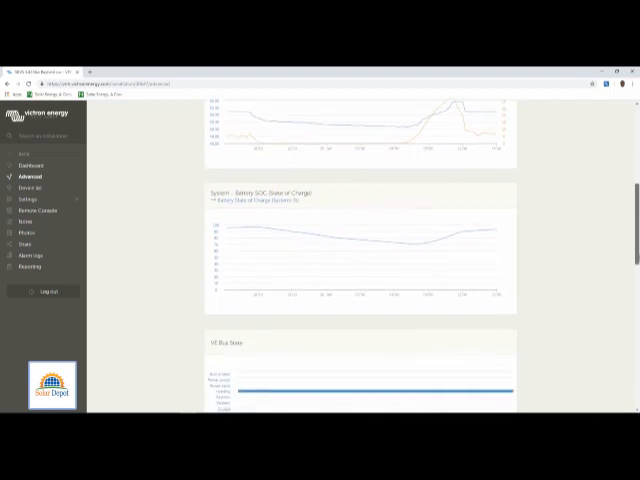
scroll("down", 3)
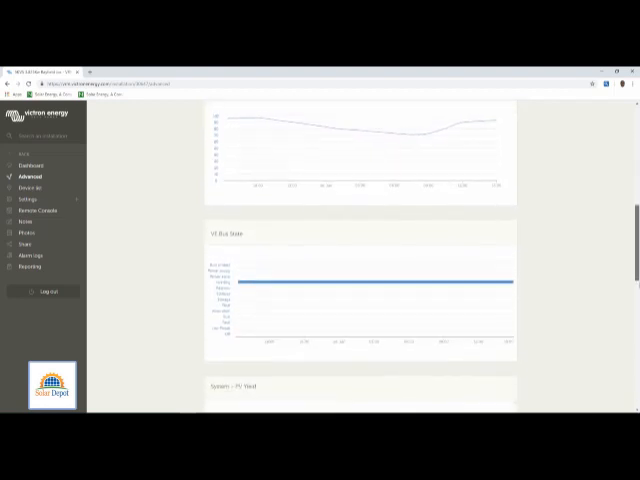
scroll("down", 3)
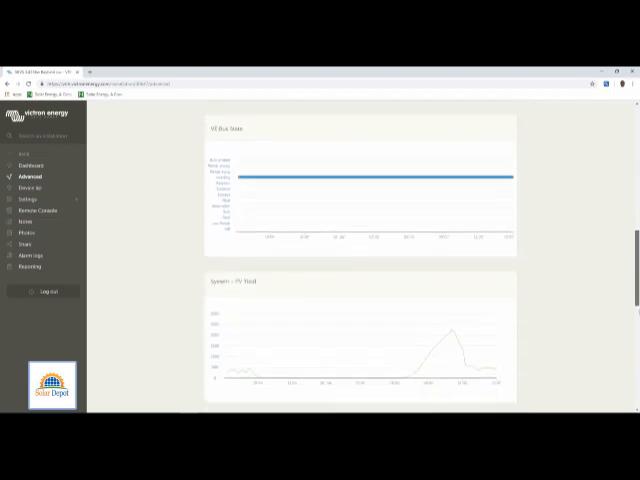
scroll("down", 3)
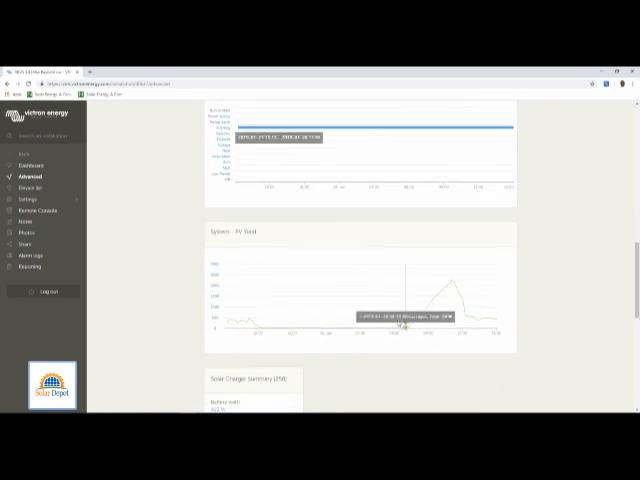
mouse_move(396, 328)
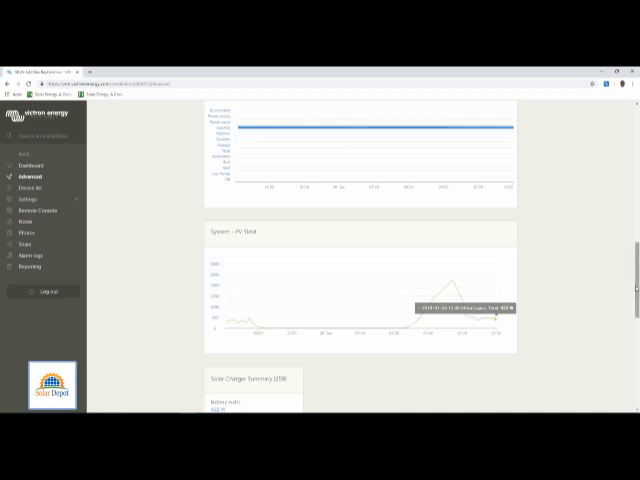
- Scroll to the Solar Charger Summary showing battery power, charge state, voltage and yield
scroll("down", 3)
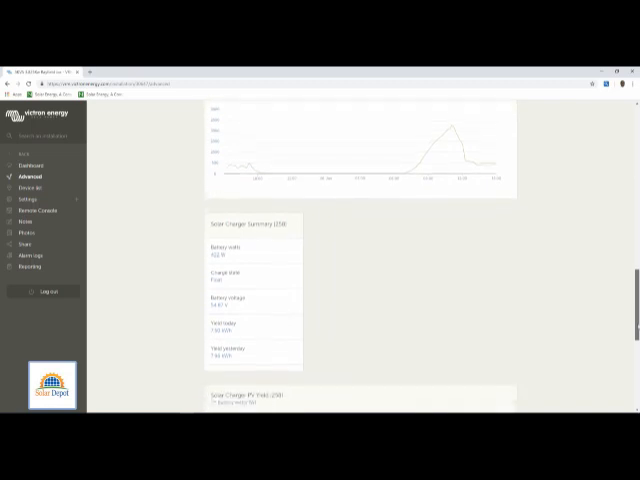
scroll("down", 3)
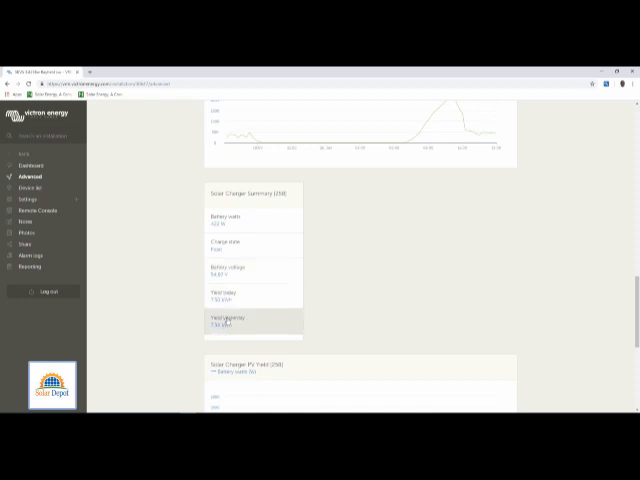
mouse_move(596, 270)
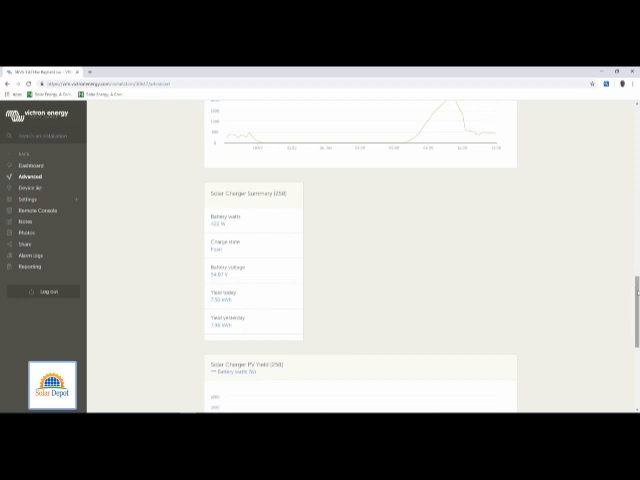
- Scroll past the PV yield chart and VE.Bus summary toward the Device list
scroll("down", 3)
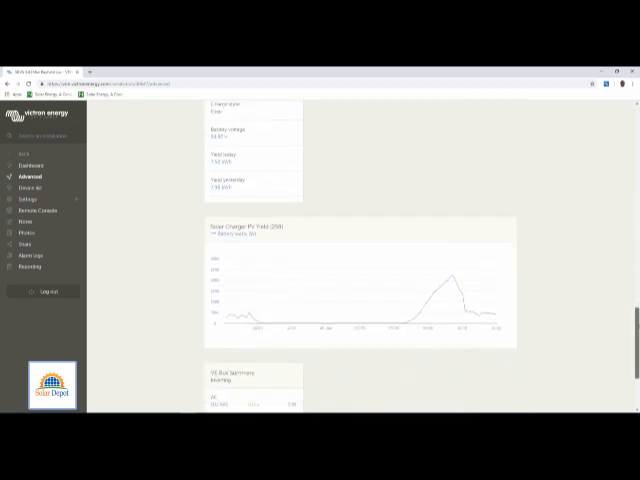
scroll("down", 3)
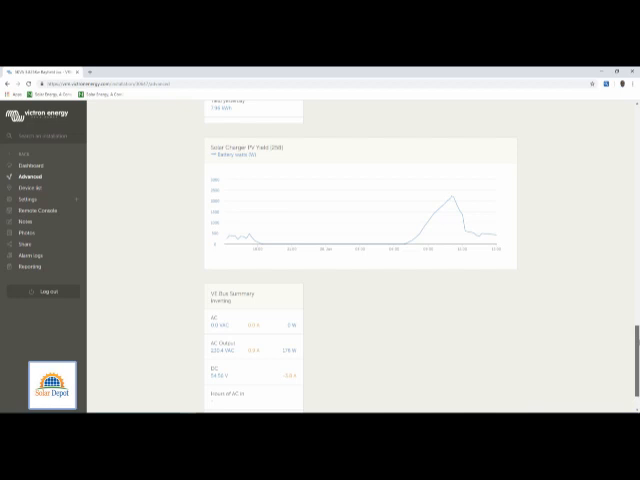
scroll("up", 3)
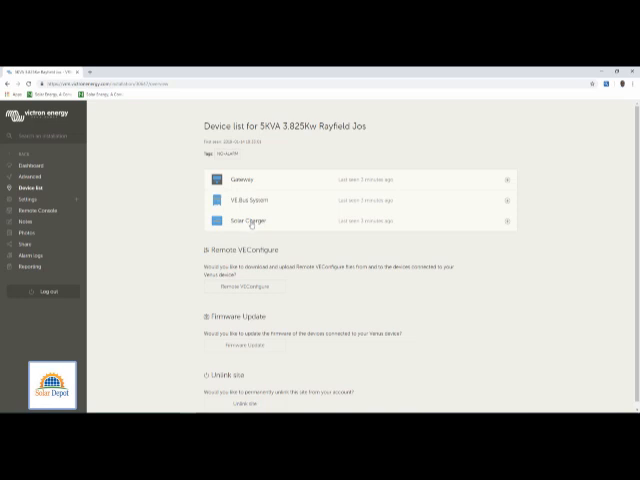
mouse_move(114, 234)
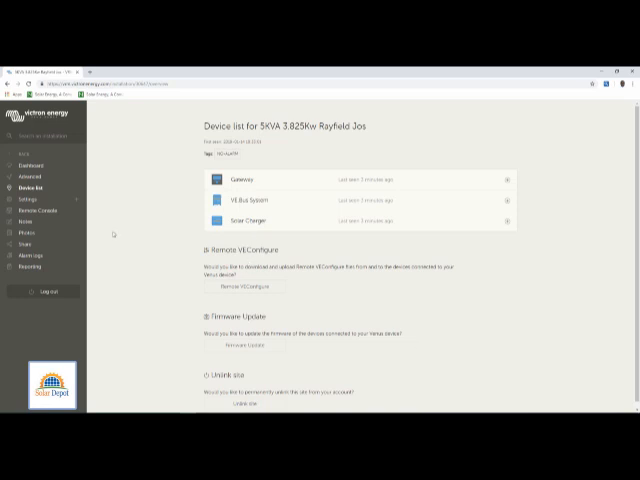